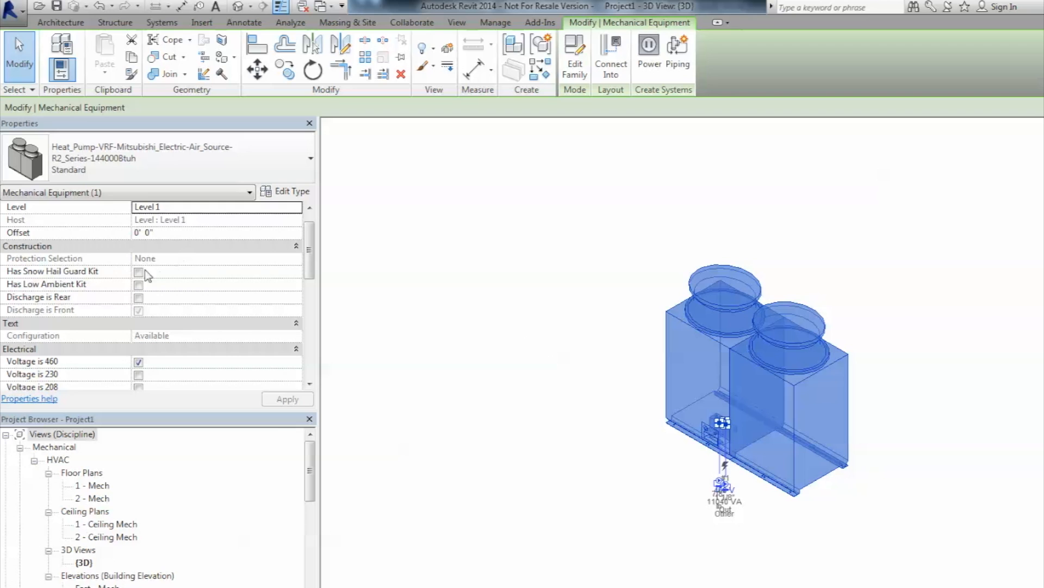
- Tick Has Snow Hail Guard Kit for the Mitsubishi R2 Series heat pump
{"action": "left_click", "coordinate": [139, 271]}
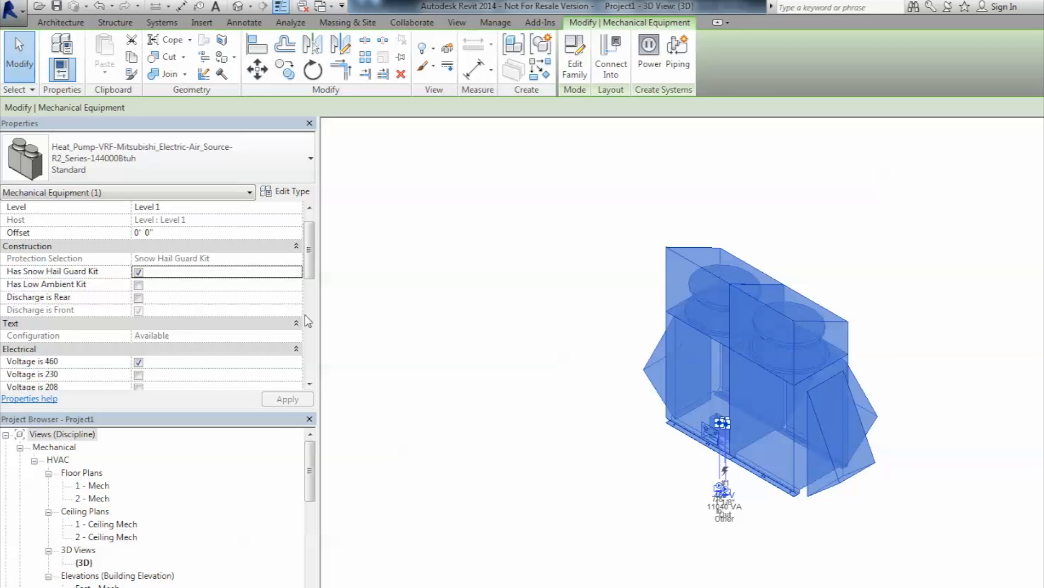
{"action": "left_click", "coordinate": [139, 284]}
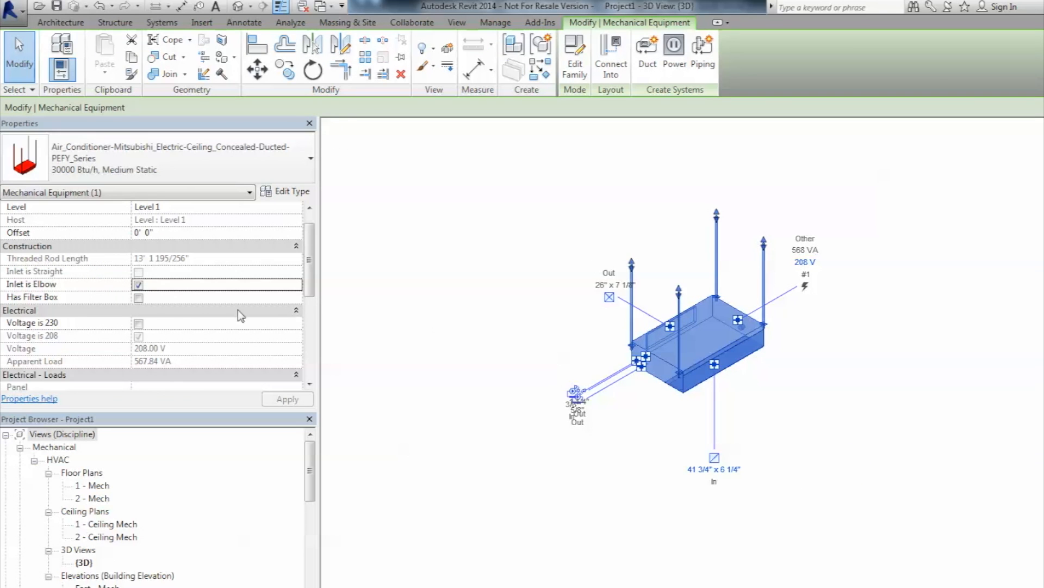
- Enable Inlet is Elbow on the PEFY ceiling concealed ducted unit
{"action": "left_click", "coordinate": [139, 297]}
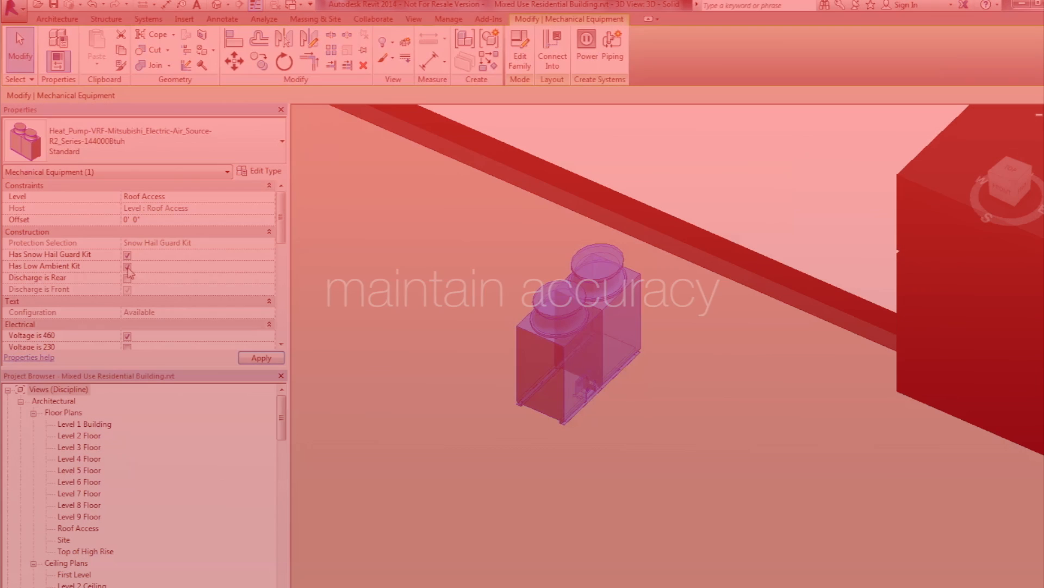
- Untick Has Low Ambient Kit on the rooftop heat pump, keeping only the snow hail guard
{"action": "left_click", "coordinate": [127, 265]}
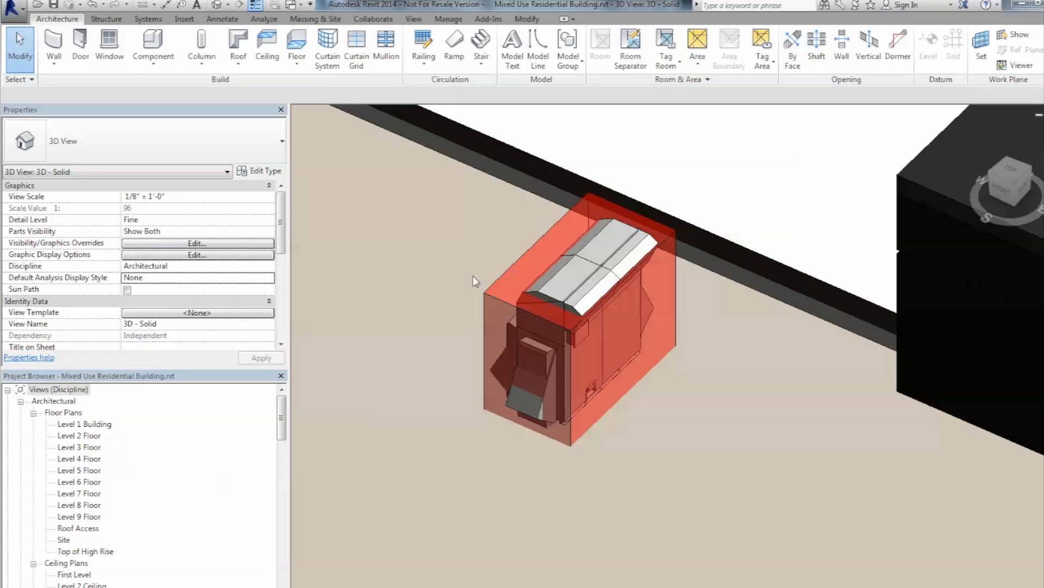
{"action": "left_click", "coordinate": [579, 300]}
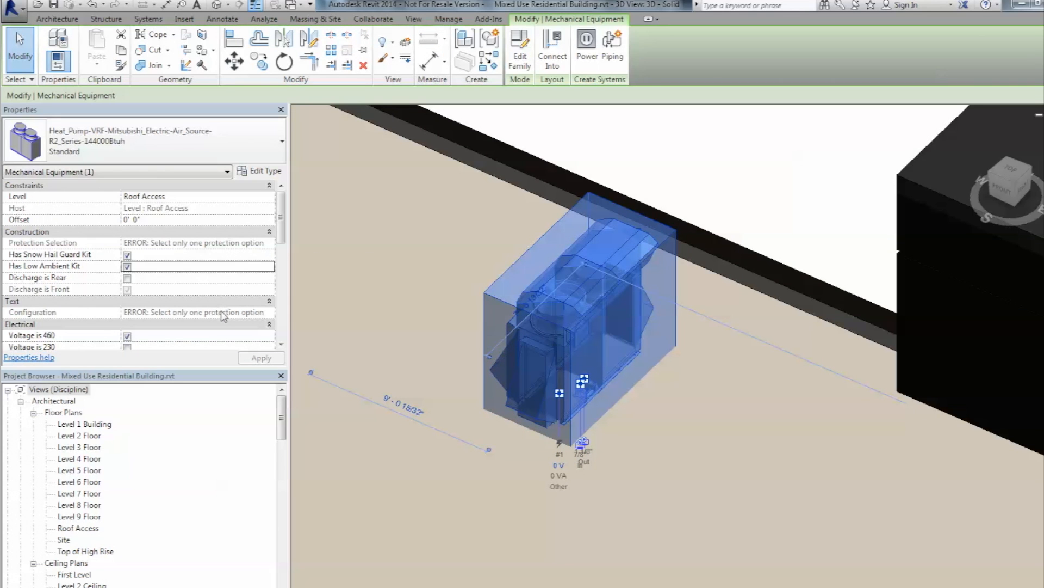
{"action": "left_click", "coordinate": [127, 266]}
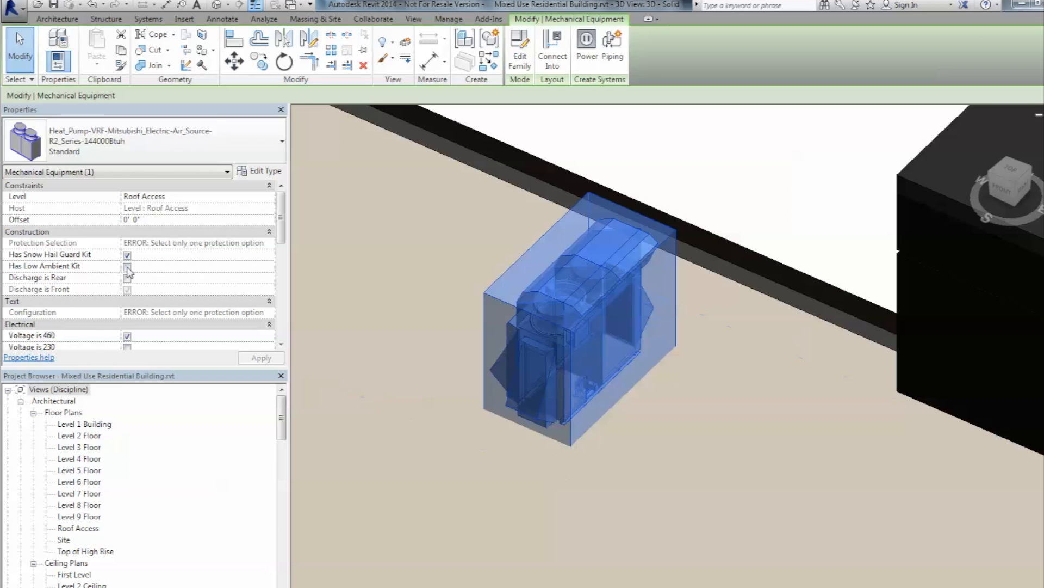
{"action": "left_click", "coordinate": [127, 266]}
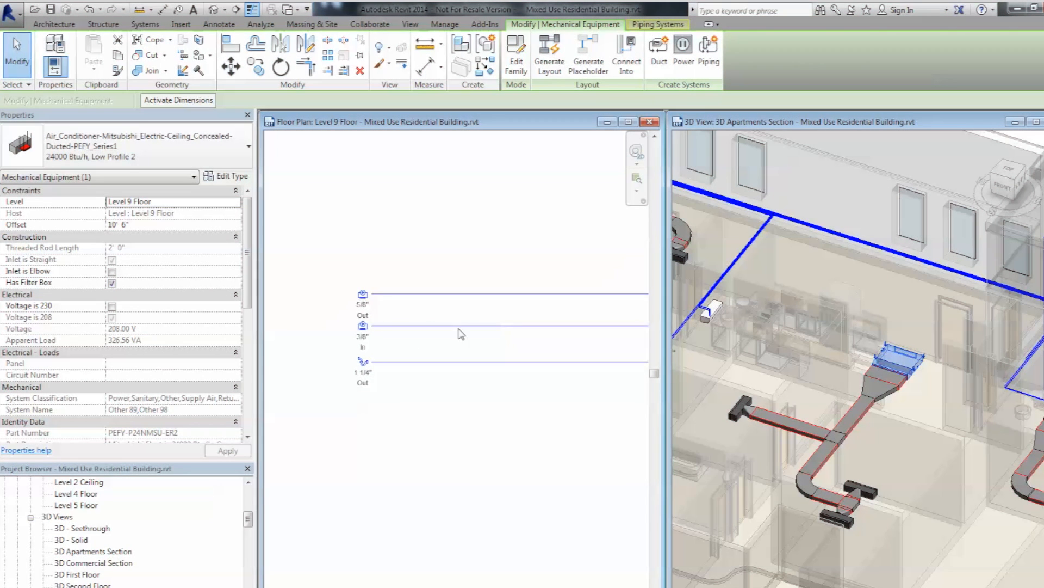
- Start a pipe from the Level 9 air conditioner's connector using Draw Pipe
{"action": "right_click", "coordinate": [460, 333]}
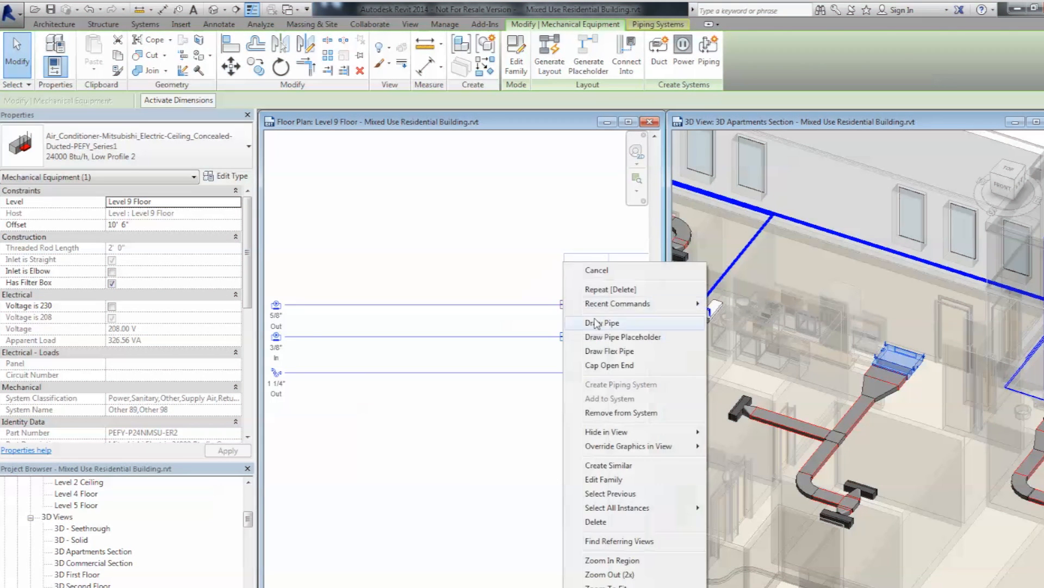
{"action": "left_click", "coordinate": [605, 322]}
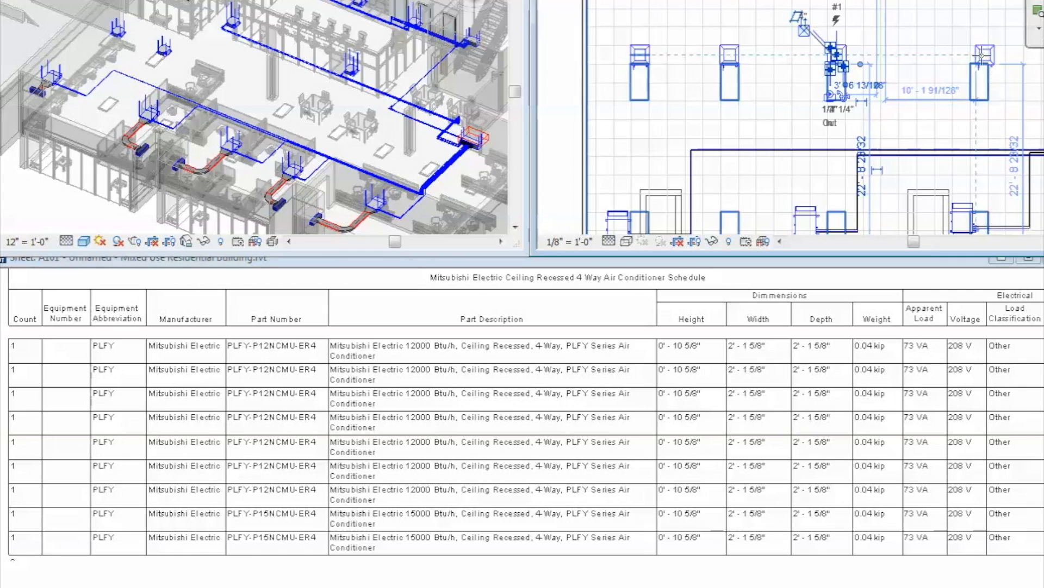
- Drag a 4-way ceiling recessed unit in the sheet's floor plan viewport to a new spot
{"action": "left_click_drag", "start_coordinate": [860, 64], "coordinate": [979, 64]}
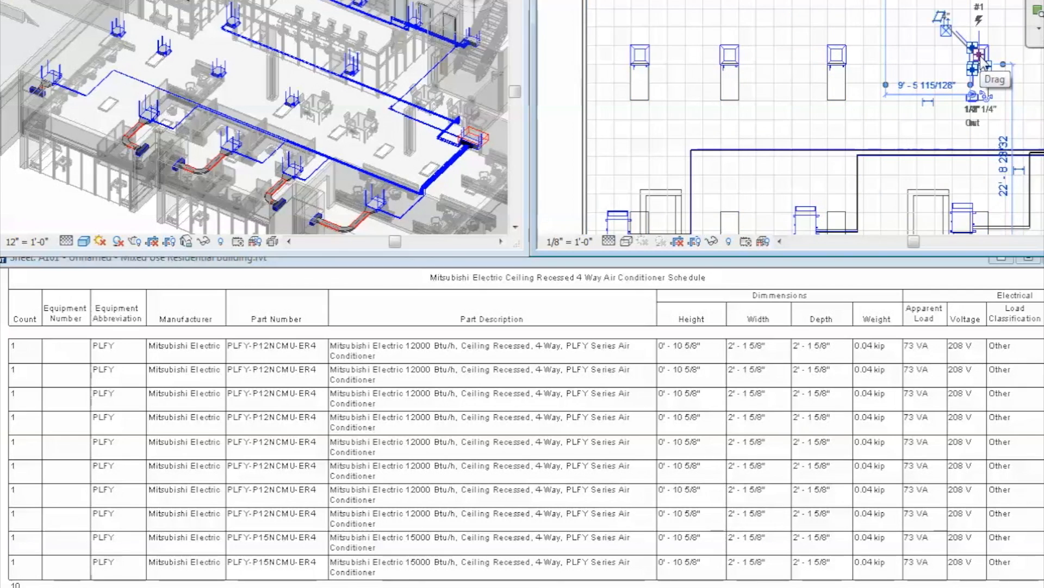